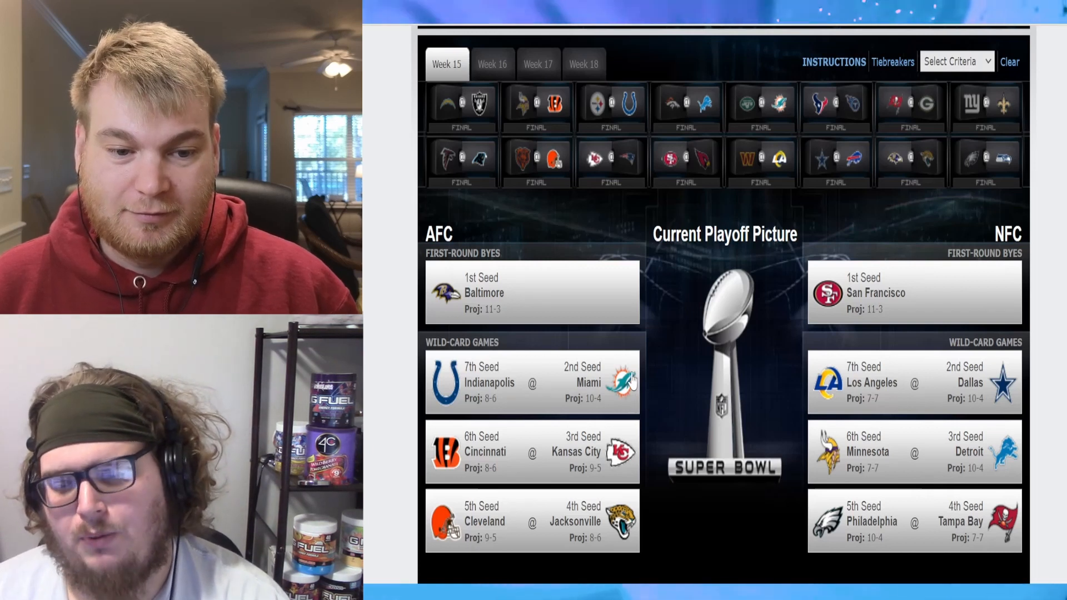
{"action": "mouse_move", "coordinate": [630, 352]}
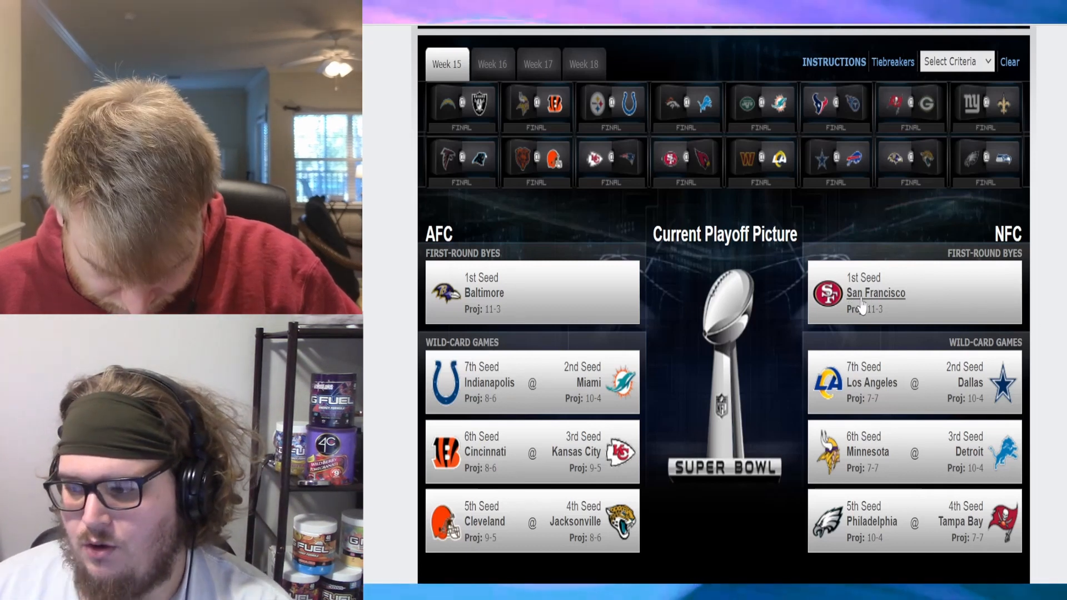
{"action": "mouse_move", "coordinate": [863, 388]}
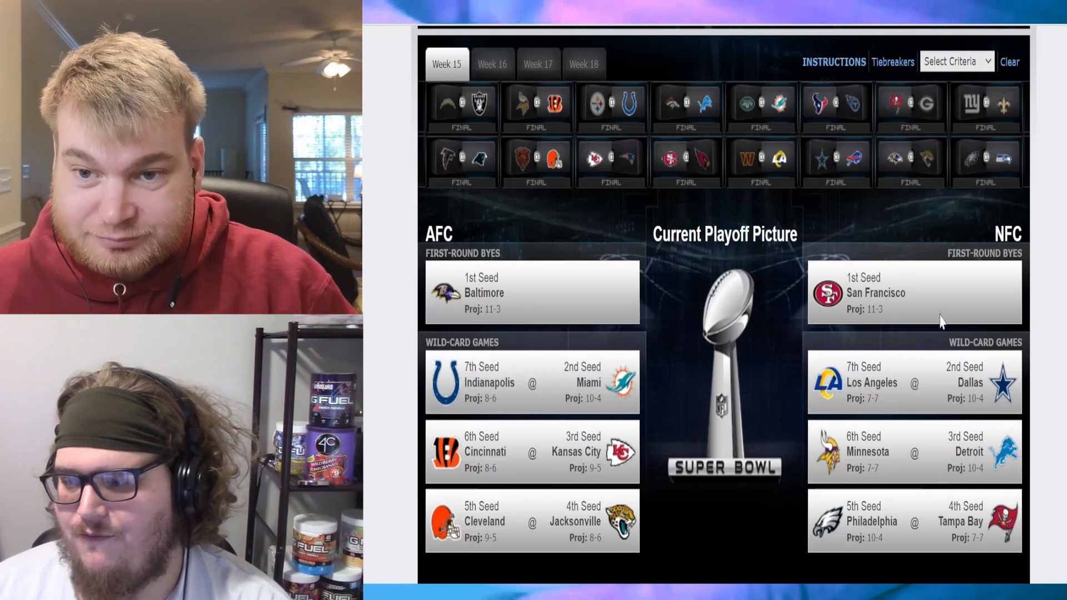
{"action": "mouse_move", "coordinate": [1058, 420]}
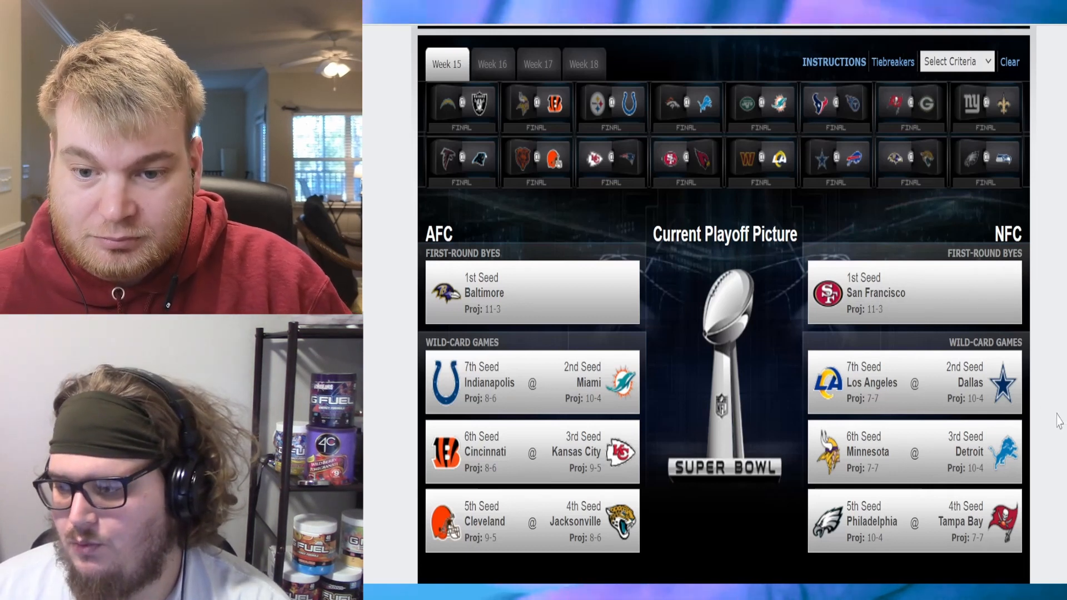
{"action": "mouse_move", "coordinate": [1013, 394]}
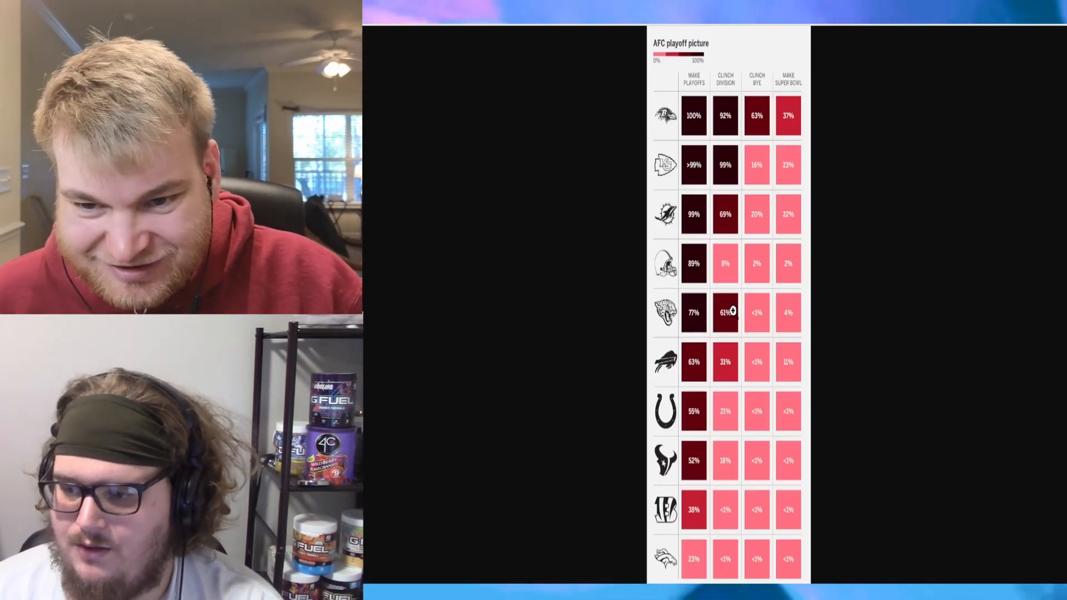
{"action": "mouse_move", "coordinate": [601, 441]}
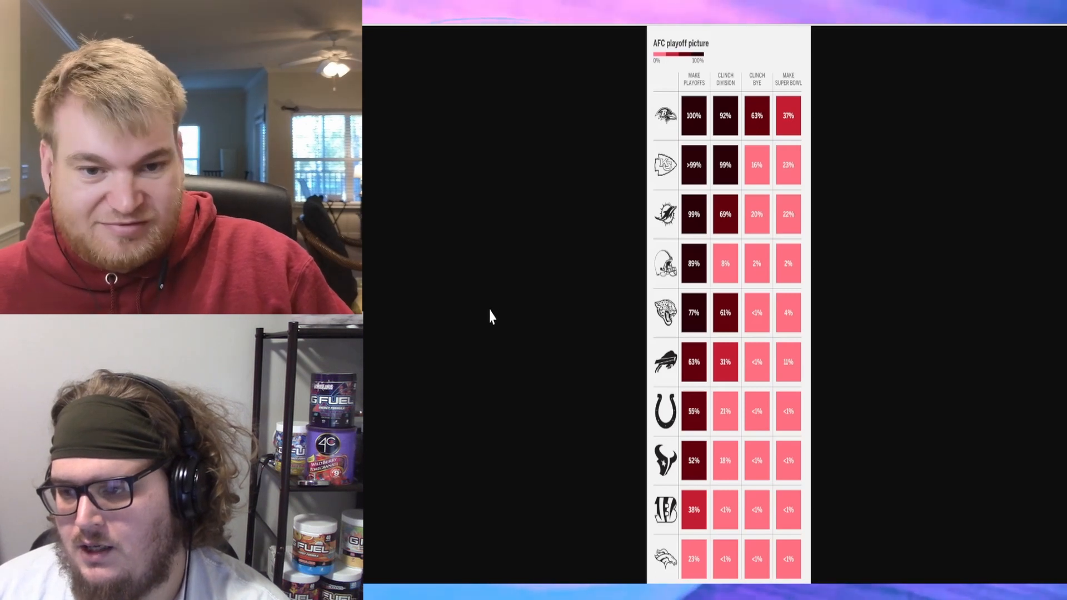
{"action": "mouse_move", "coordinate": [563, 252]}
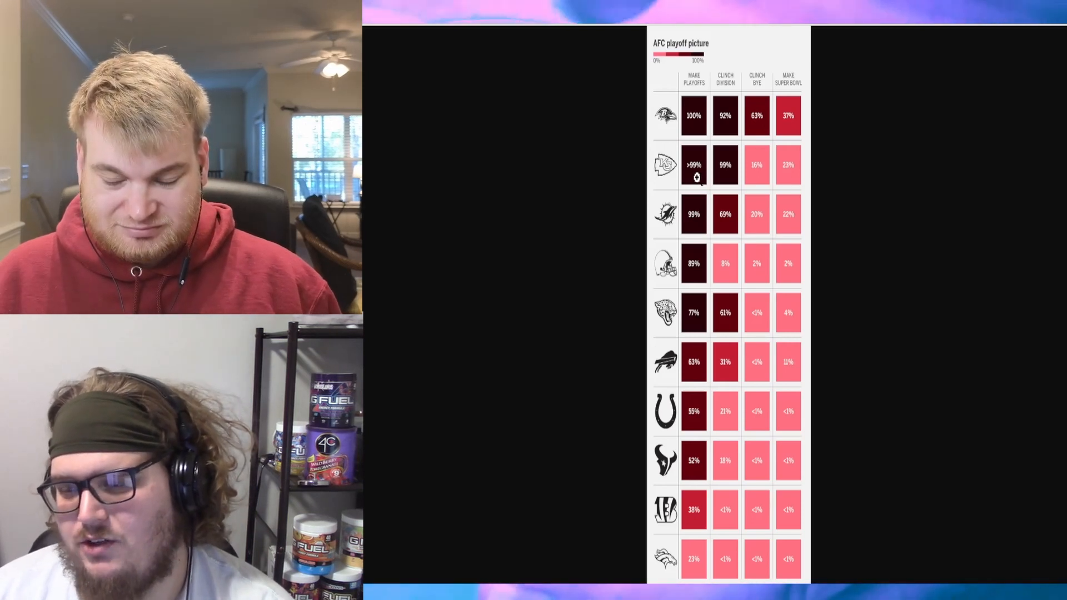
{"action": "mouse_move", "coordinate": [742, 170]}
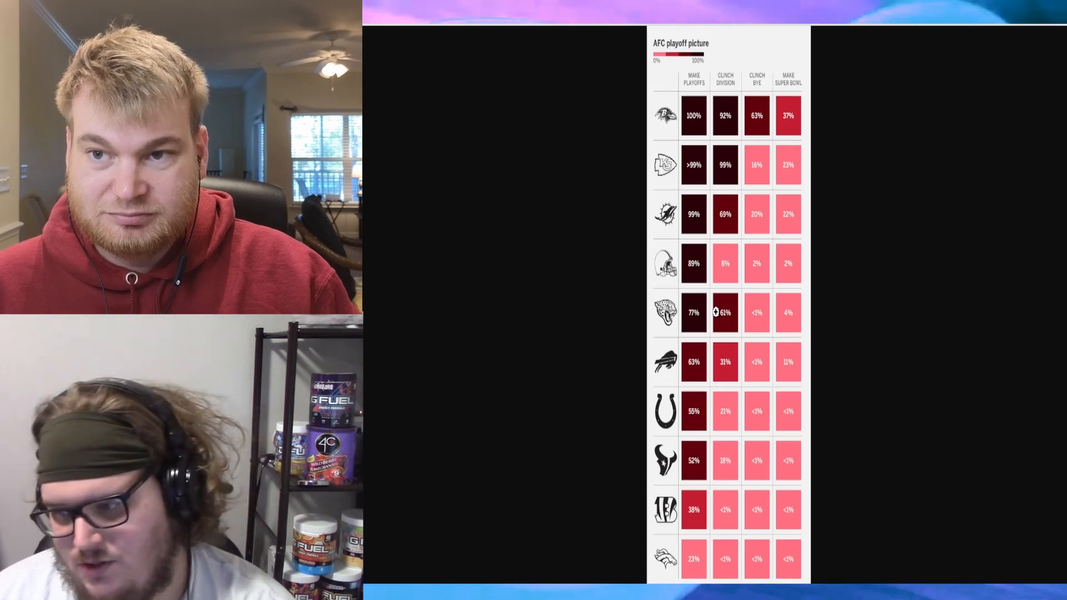
{"action": "mouse_move", "coordinate": [791, 437]}
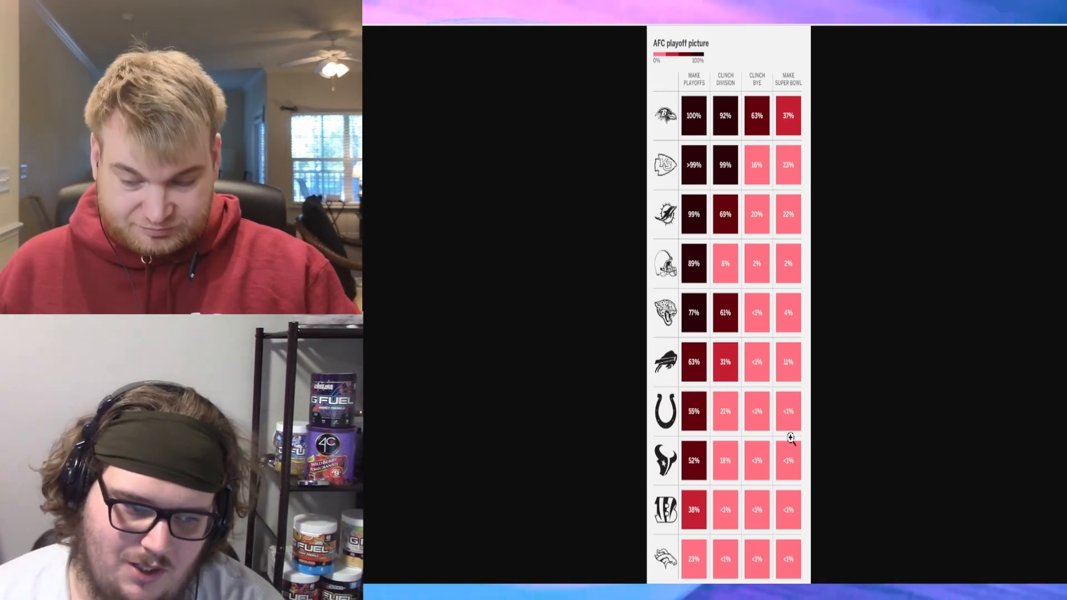
{"action": "mouse_move", "coordinate": [782, 334]}
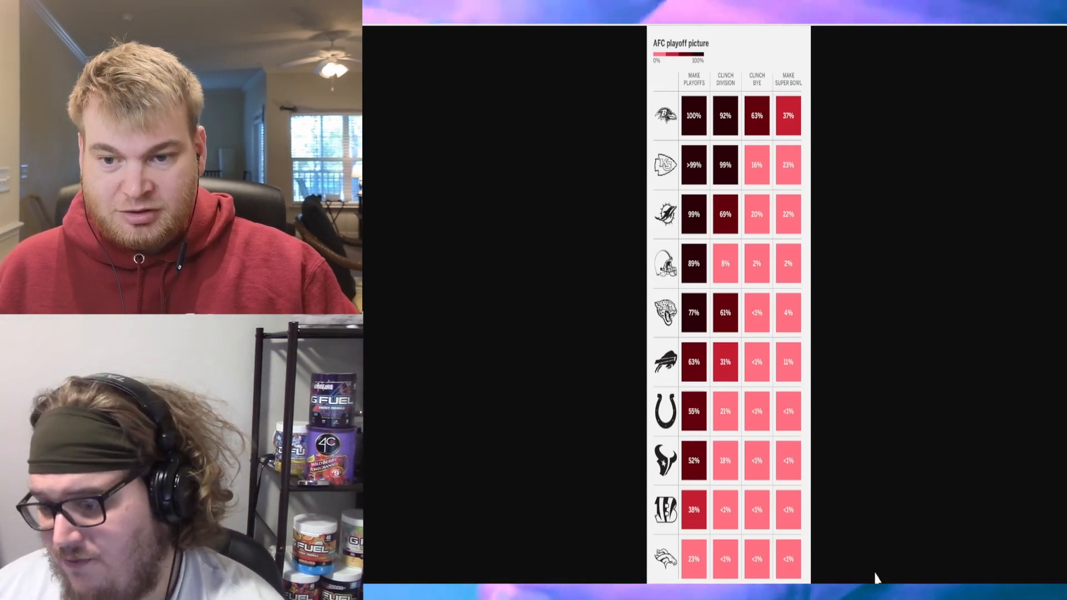
{"action": "mouse_move", "coordinate": [746, 500]}
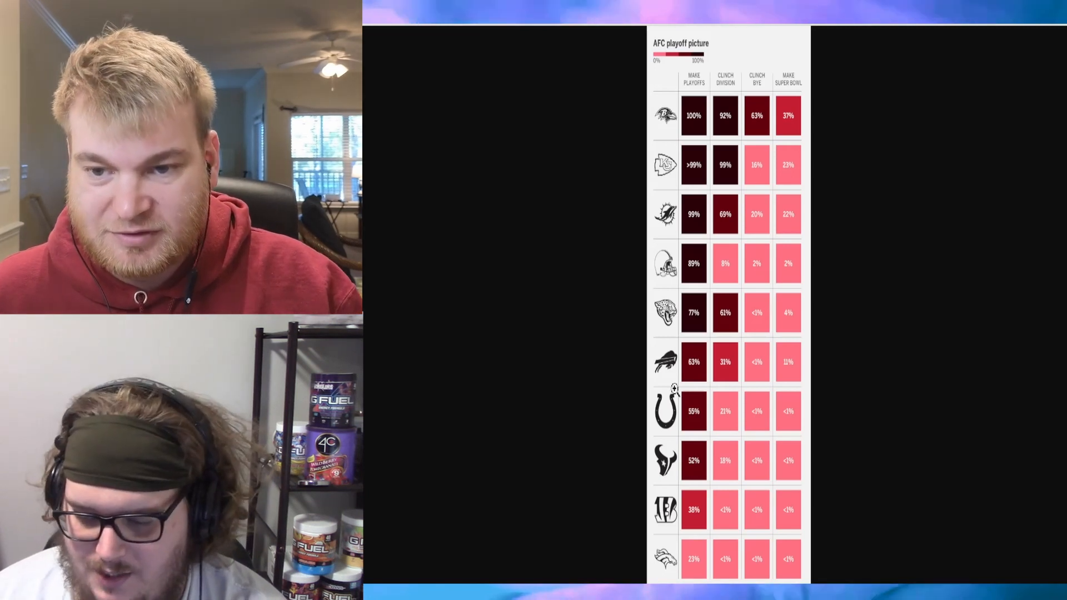
{"action": "mouse_move", "coordinate": [582, 530]}
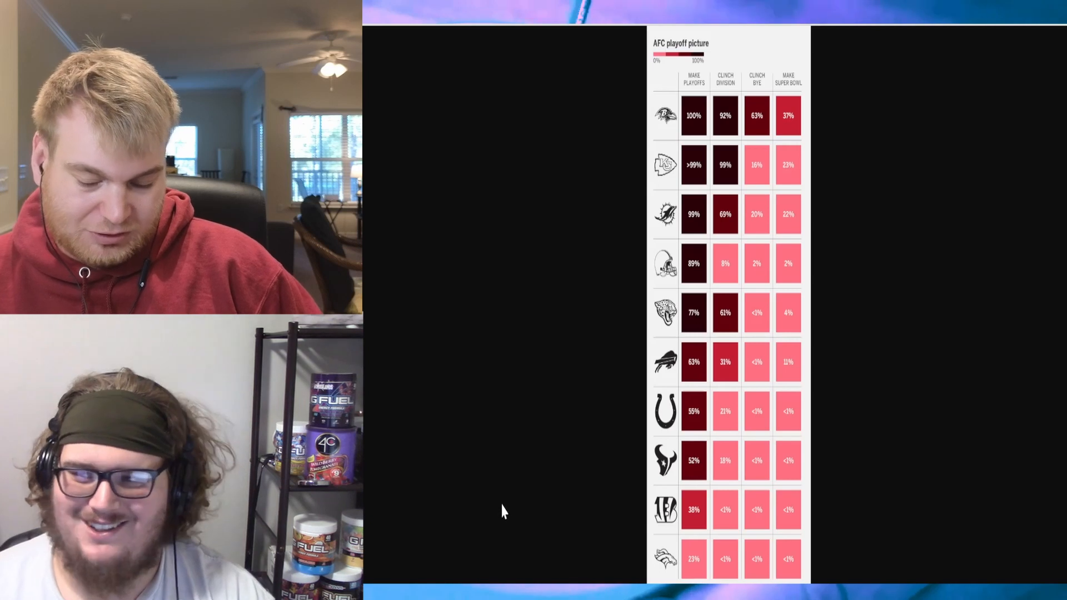
{"action": "mouse_move", "coordinate": [549, 264]}
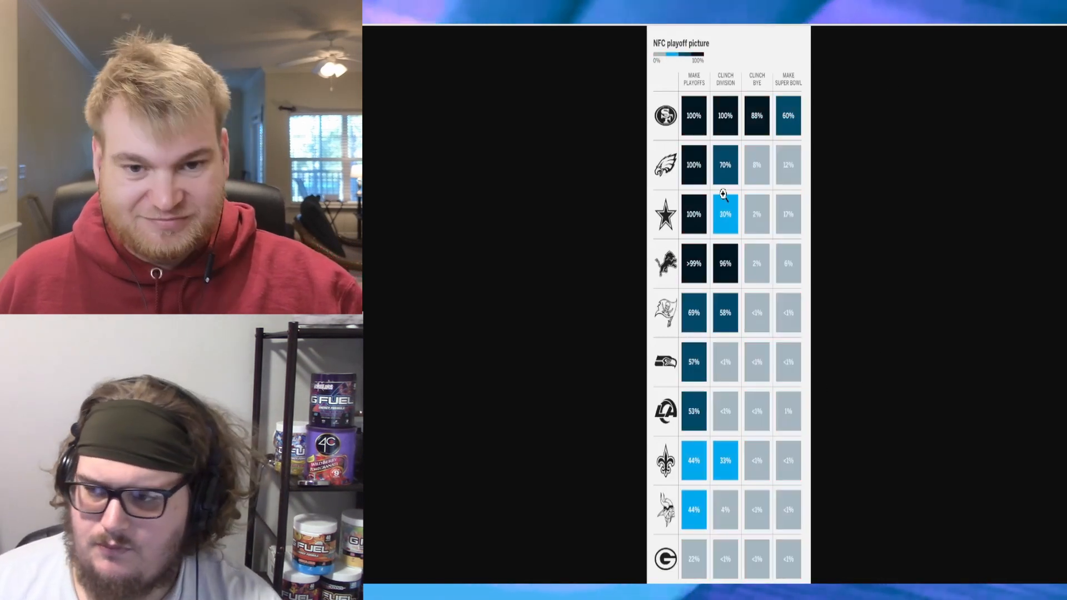
{"action": "mouse_move", "coordinate": [691, 126]}
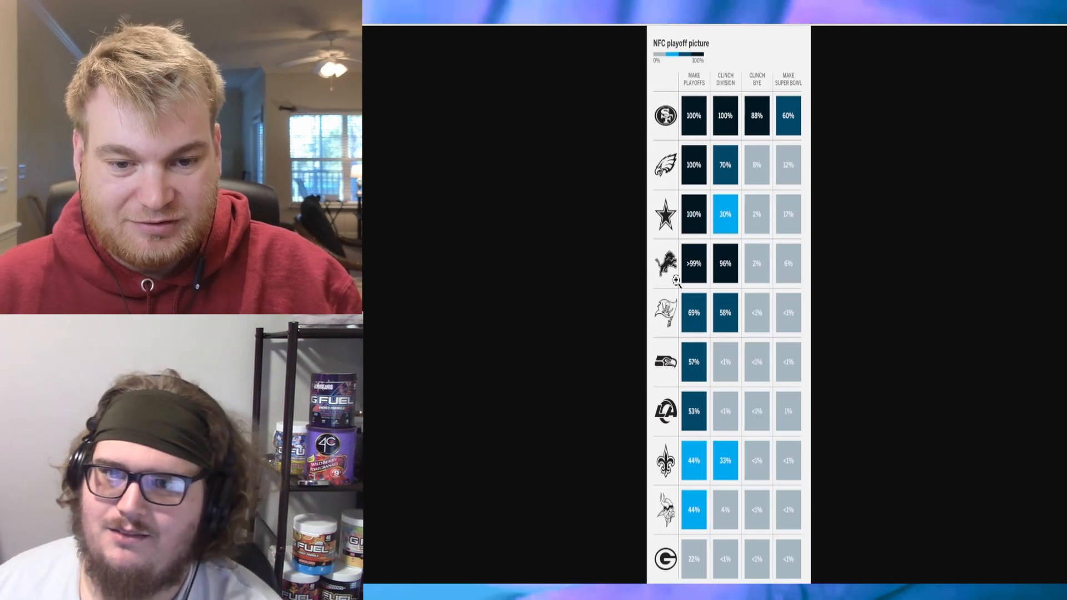
{"action": "mouse_move", "coordinate": [680, 320]}
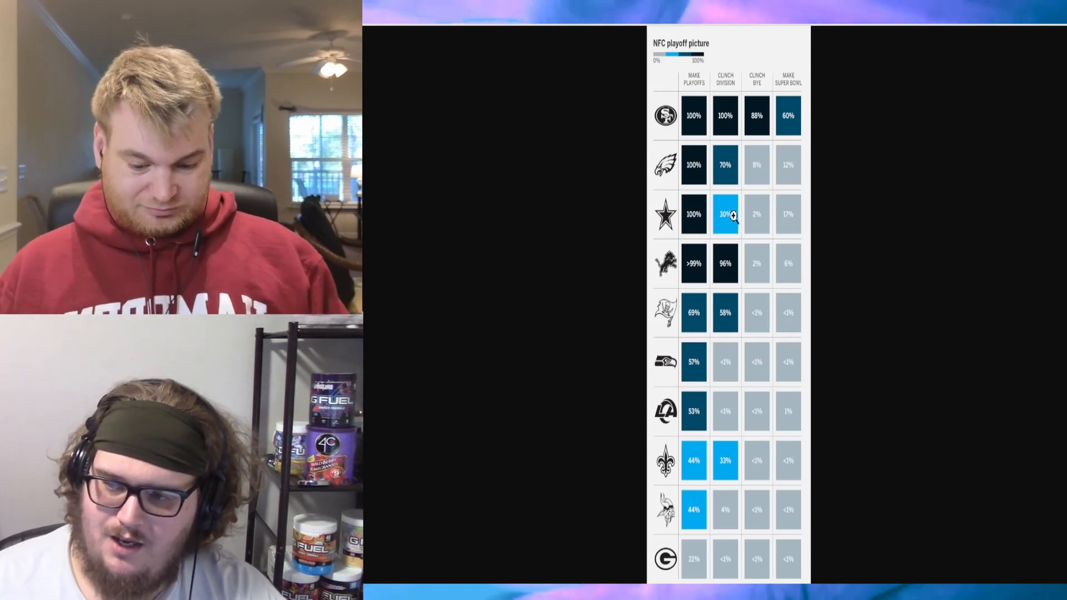
{"action": "mouse_move", "coordinate": [743, 207]}
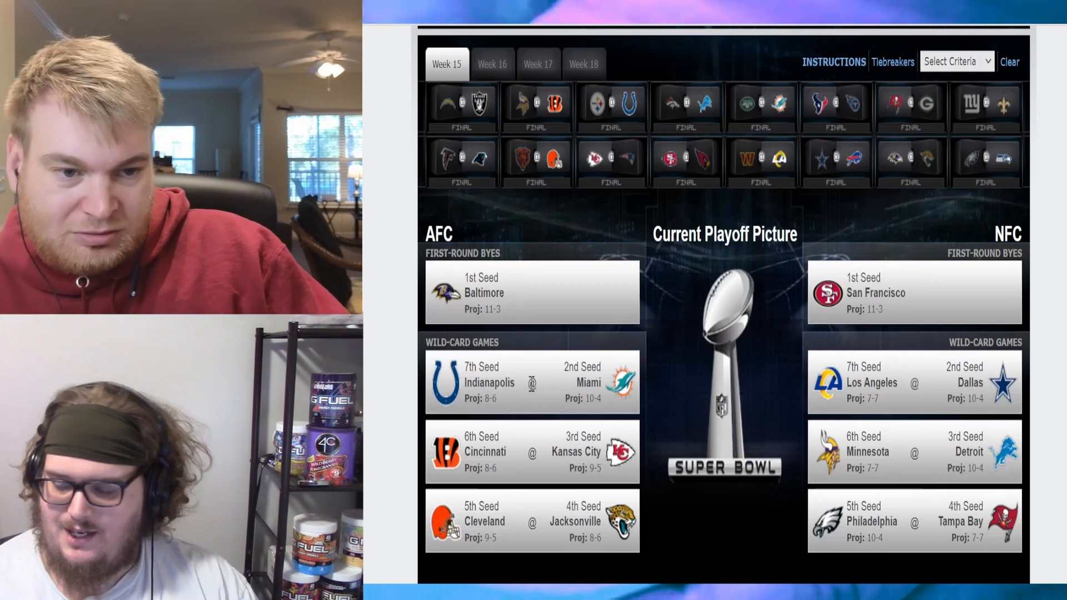
{"action": "mouse_move", "coordinate": [846, 489]}
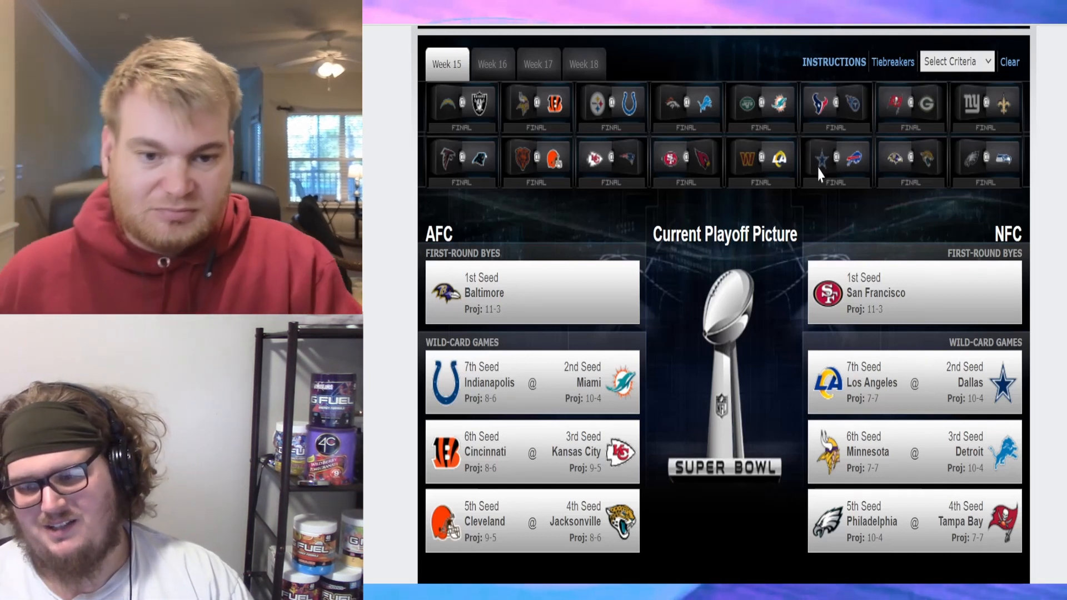
{"action": "mouse_move", "coordinate": [791, 209]}
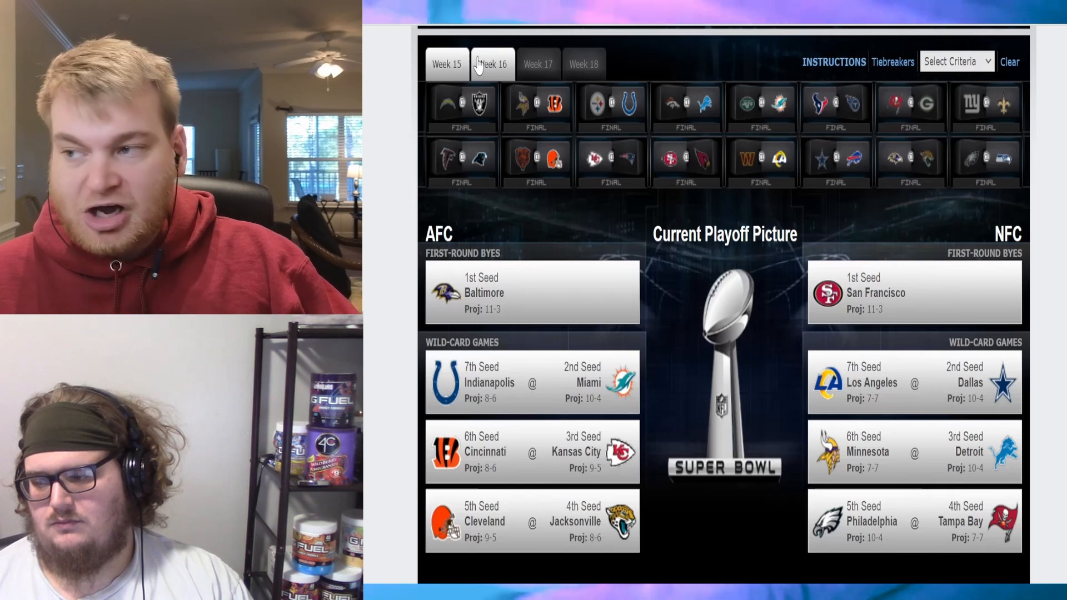
Switch the playoff picture widget from Week 15 results to the Week 16 matchups
{"action": "left_click", "coordinate": [491, 64]}
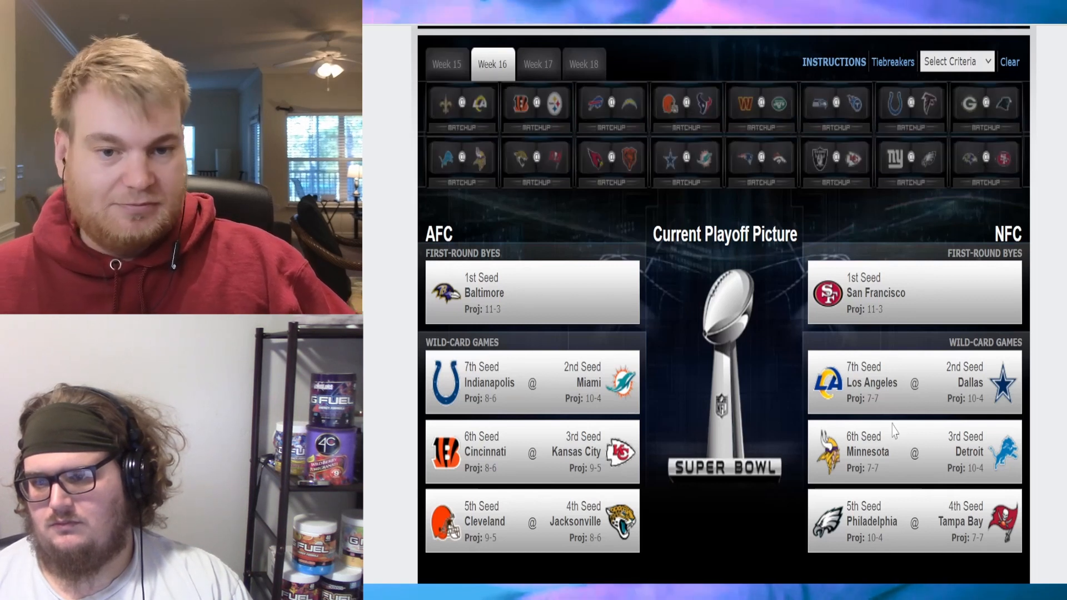